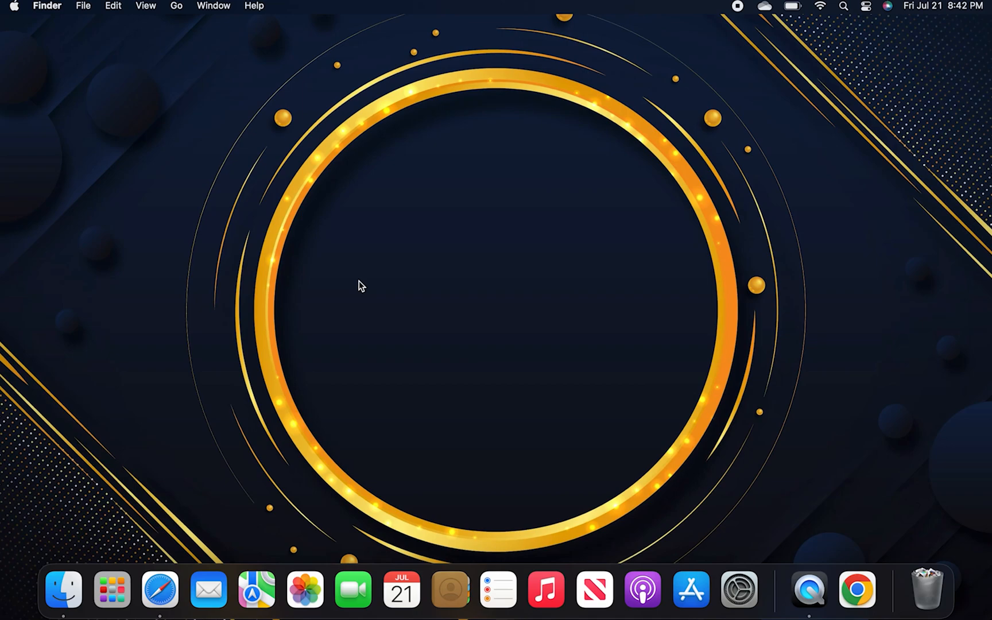
Launch Safari from the Dock so its Favorites start page appears
{"action": "left_click", "coordinate": [160, 591]}
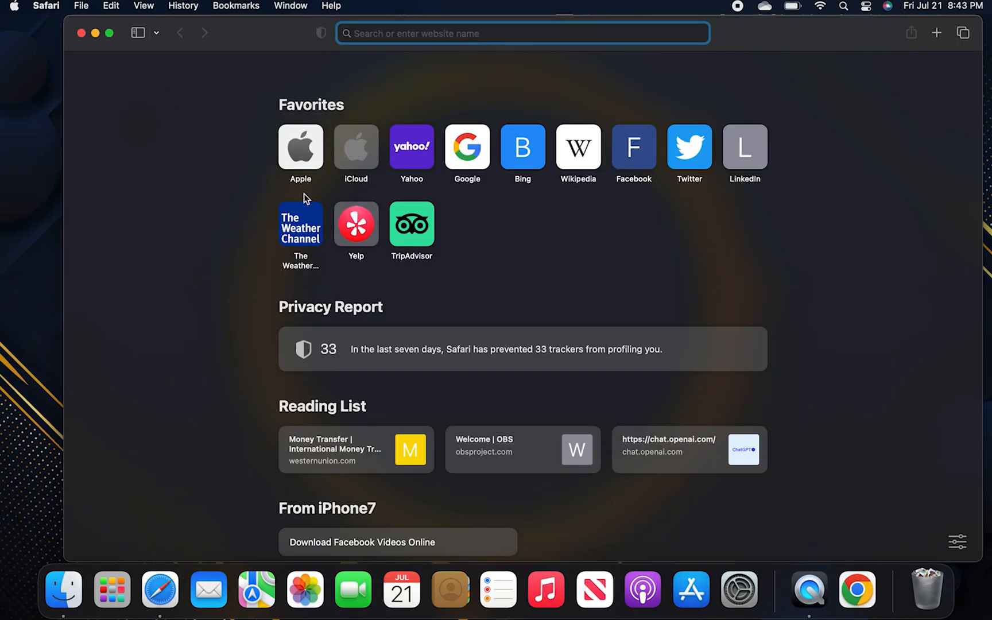
Search the web for 'shopify' and choose the Shopify Official Website result
{"action": "left_click", "coordinate": [108, 32]}
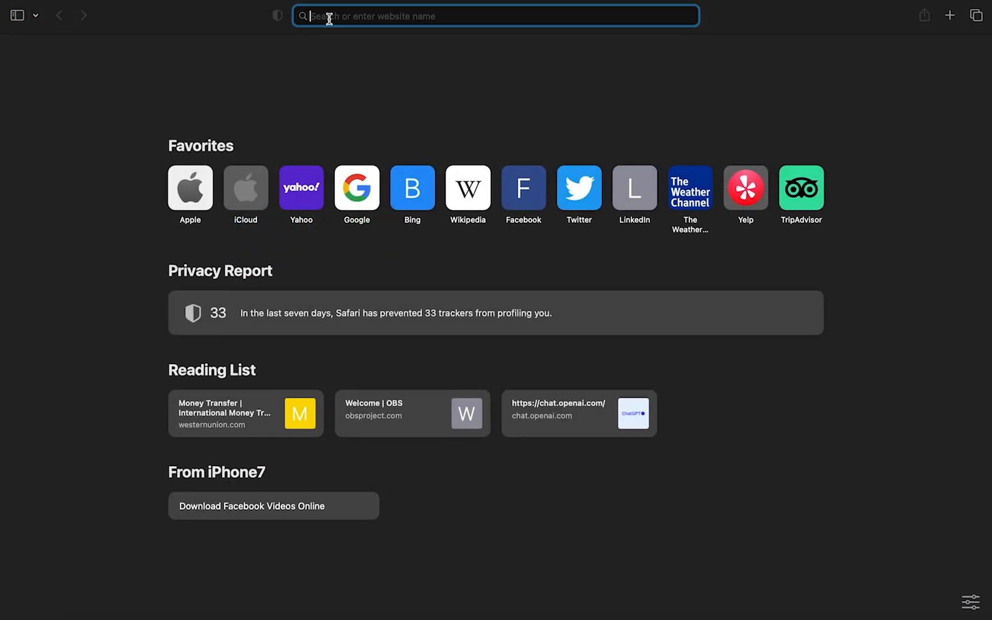
{"action": "type", "text": "shopify"}
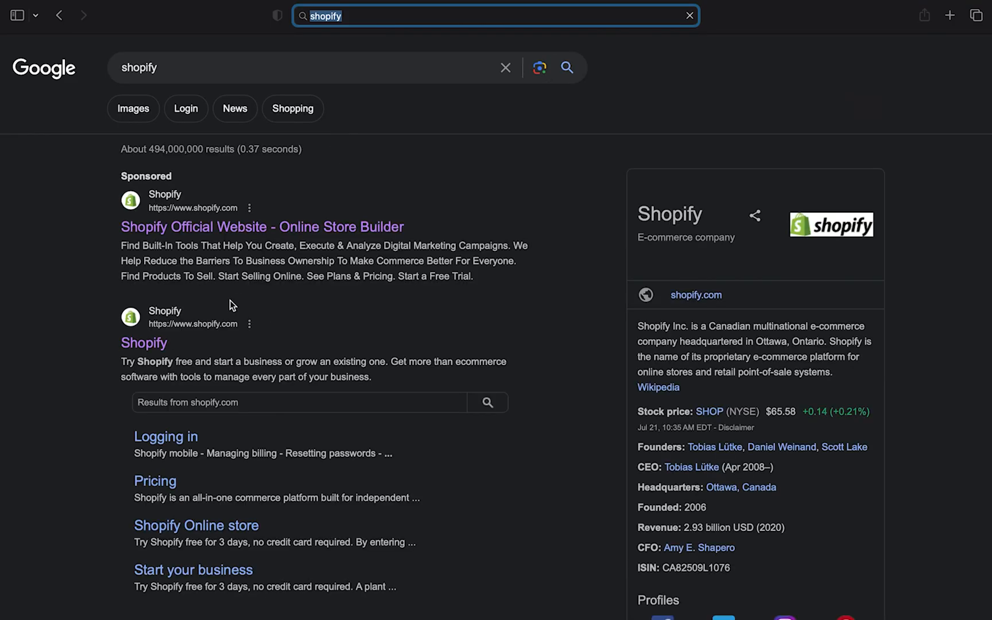
{"action": "left_click", "coordinate": [260, 226]}
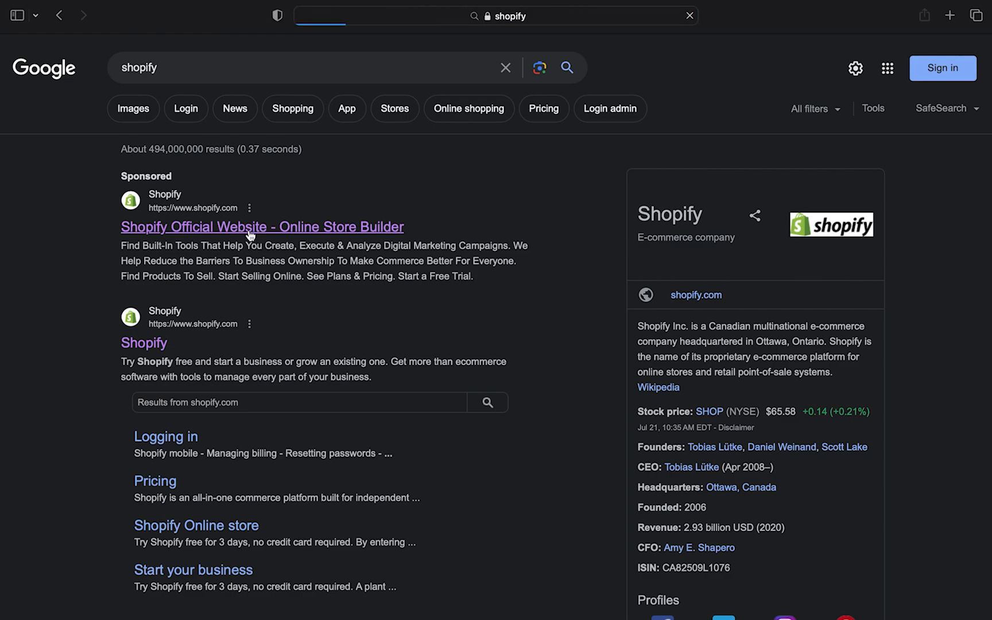
Enter shopify.com and sign in to reach the My Store admin home
{"action": "left_click", "coordinate": [260, 226]}
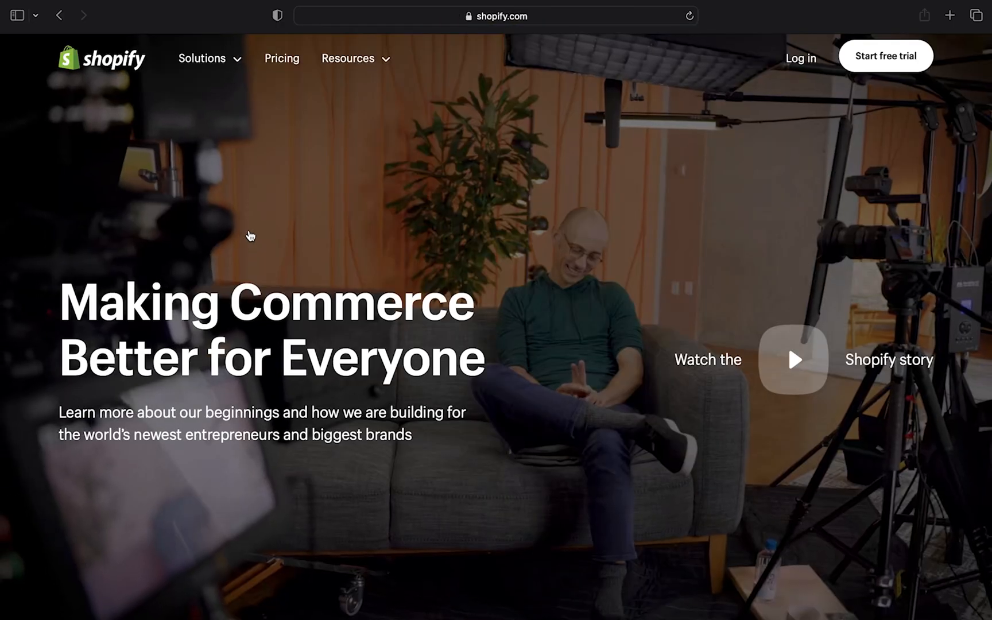
{"action": "left_click", "coordinate": [799, 57]}
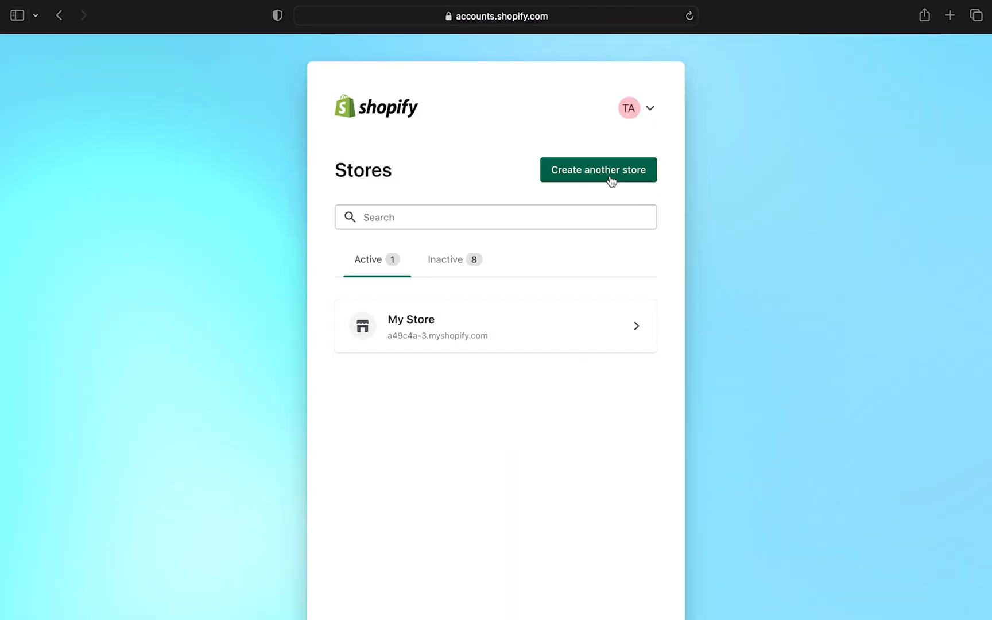
{"action": "mouse_move", "coordinate": [464, 355]}
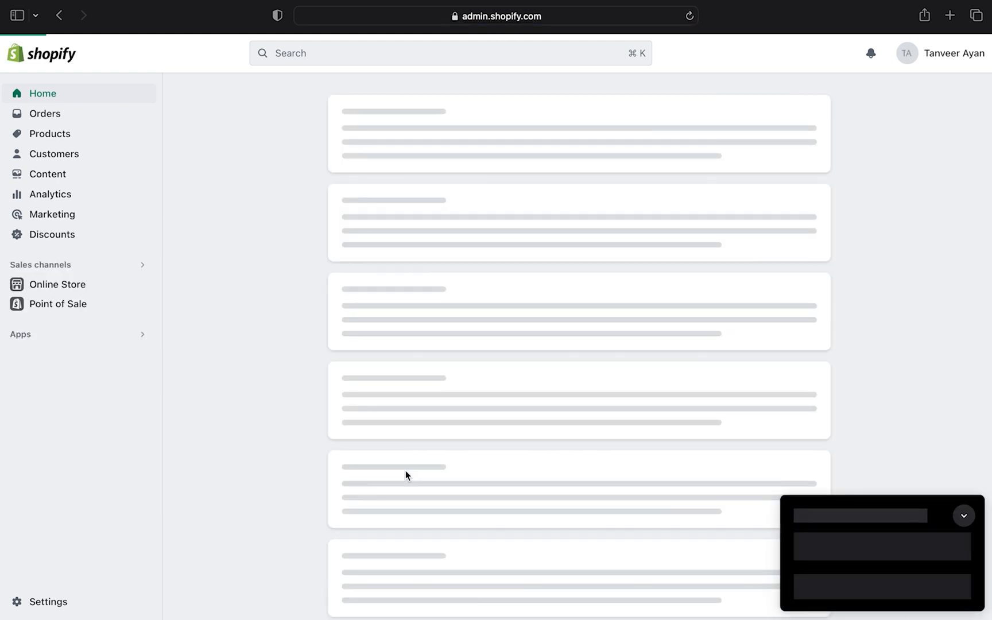
Go to Settings and show the store's Payments page
{"action": "left_click", "coordinate": [49, 602]}
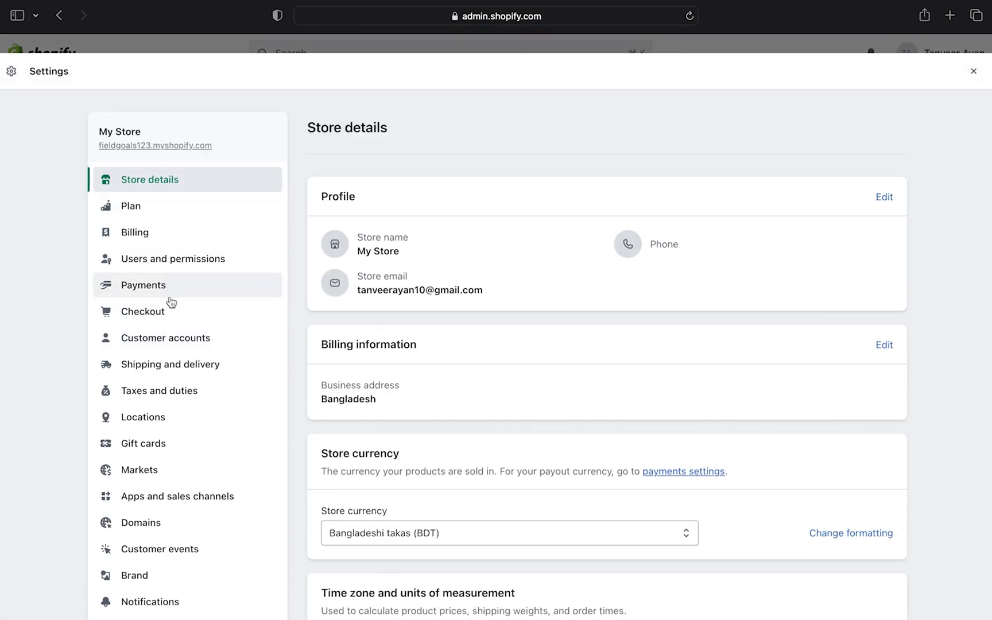
{"action": "left_click", "coordinate": [144, 285]}
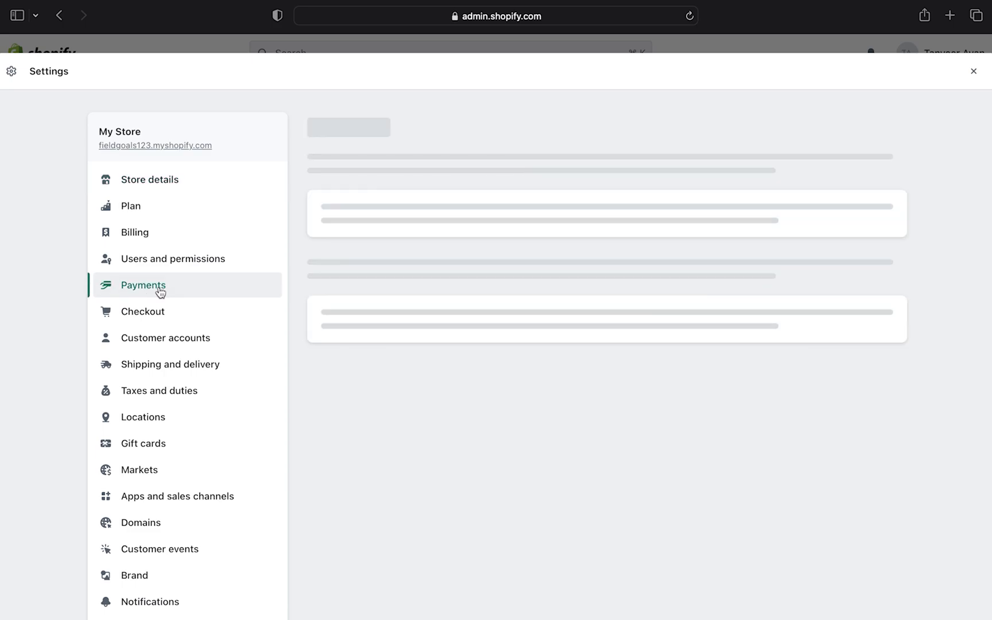
{"action": "left_click", "coordinate": [142, 285]}
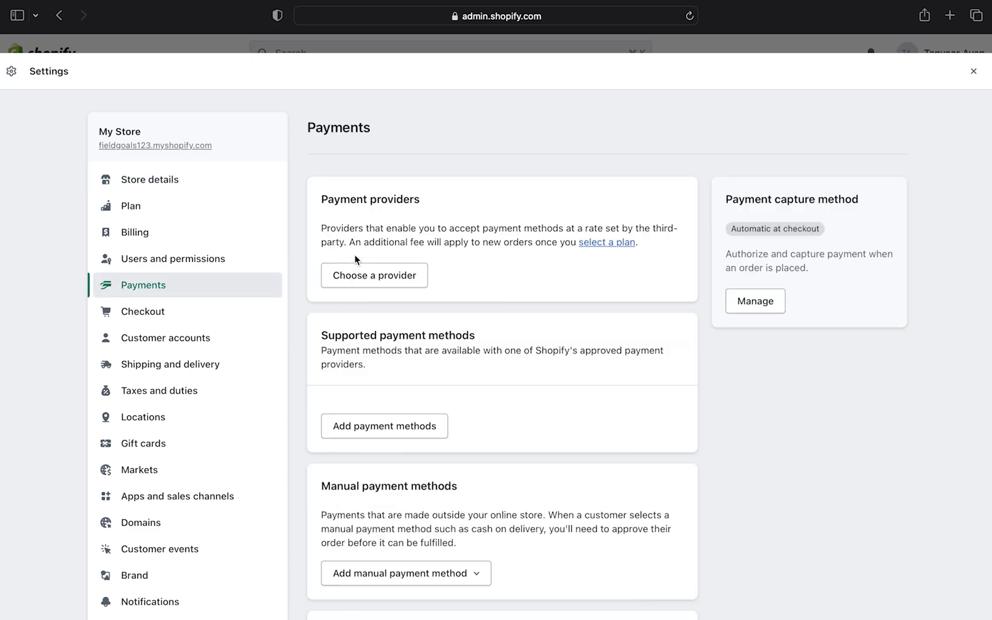
List the third-party payment providers and scroll down to Stripe
{"action": "left_click", "coordinate": [373, 274]}
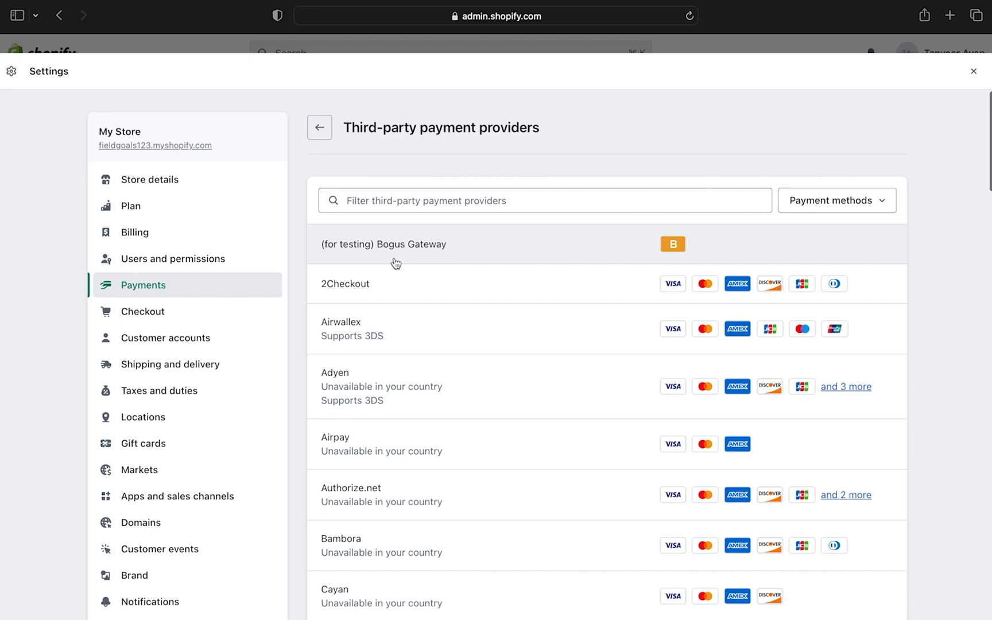
{"action": "scroll", "scroll_direction": "down", "scroll_amount": 3}
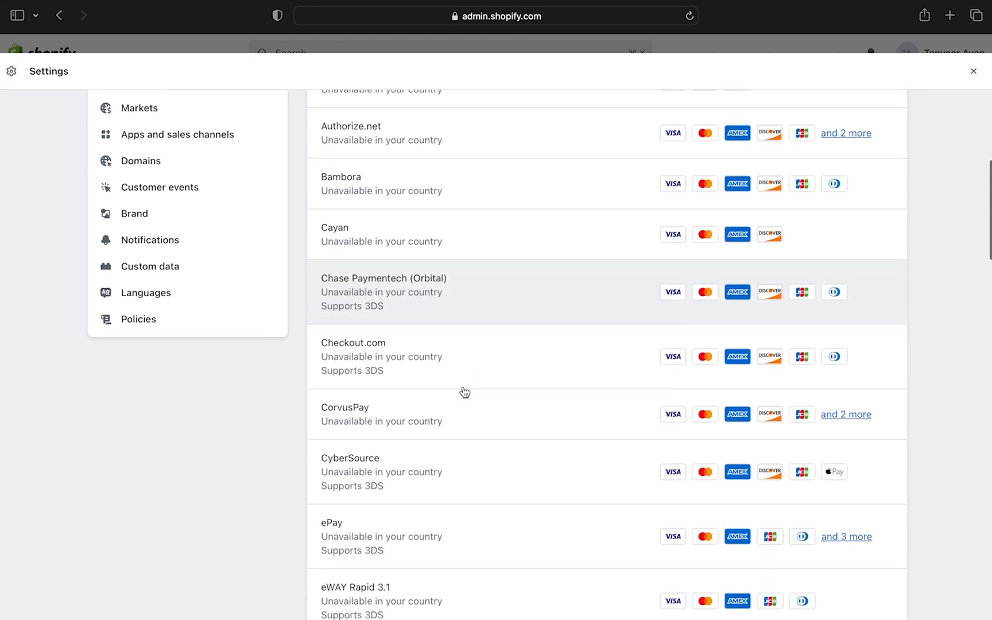
{"action": "scroll", "scroll_direction": "down", "scroll_amount": 3}
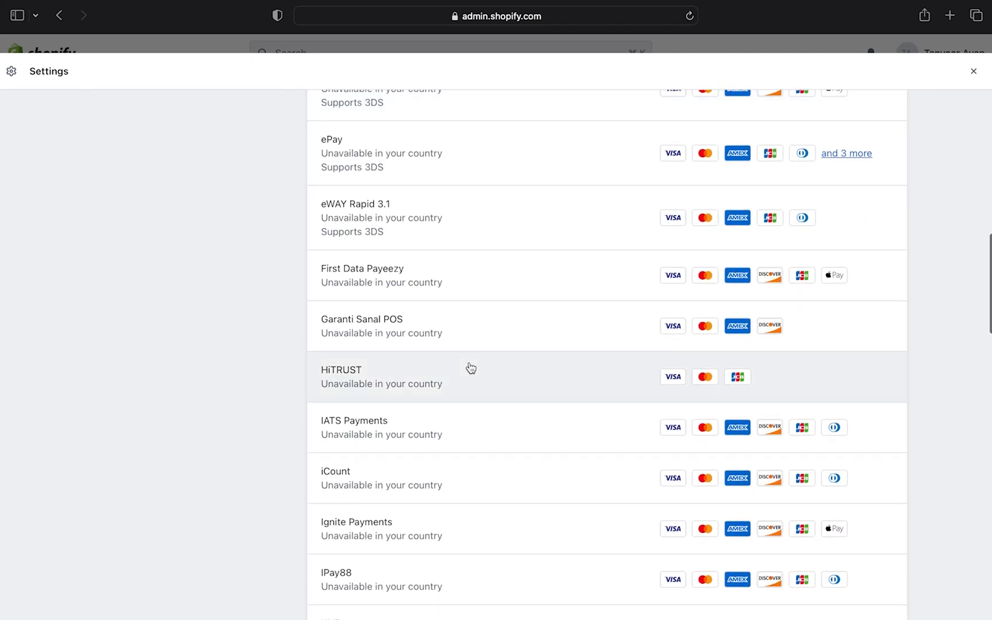
{"action": "scroll", "scroll_direction": "down", "scroll_amount": 3}
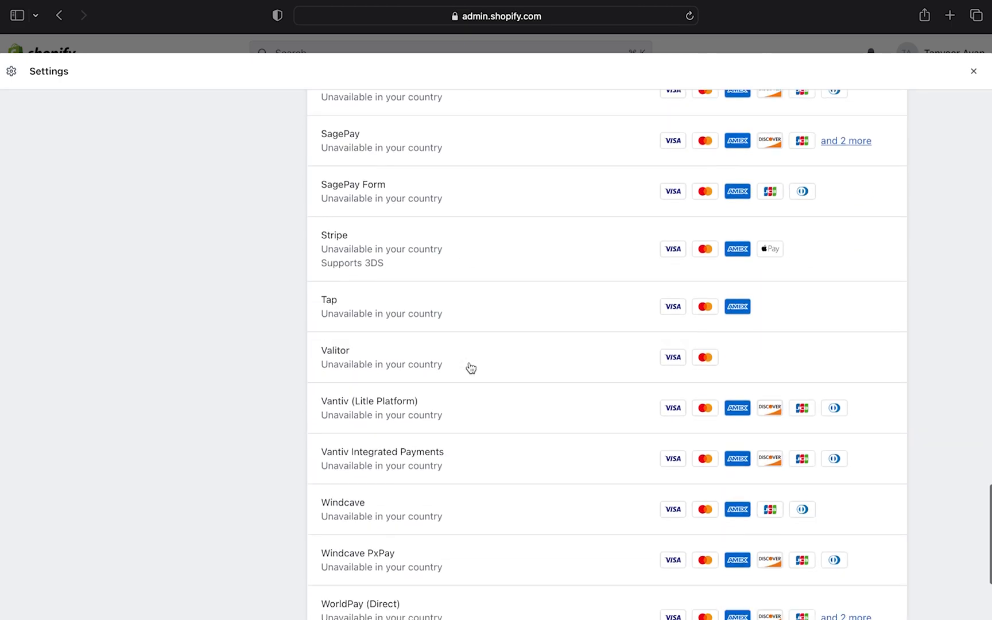
{"action": "scroll", "scroll_direction": "down", "scroll_amount": 3}
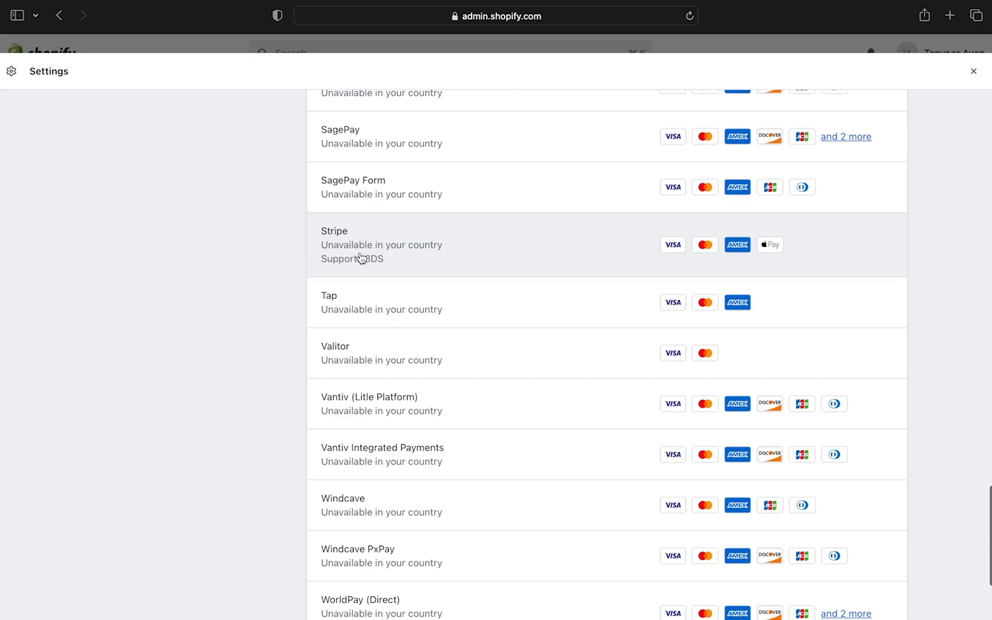
{"action": "mouse_move", "coordinate": [416, 244]}
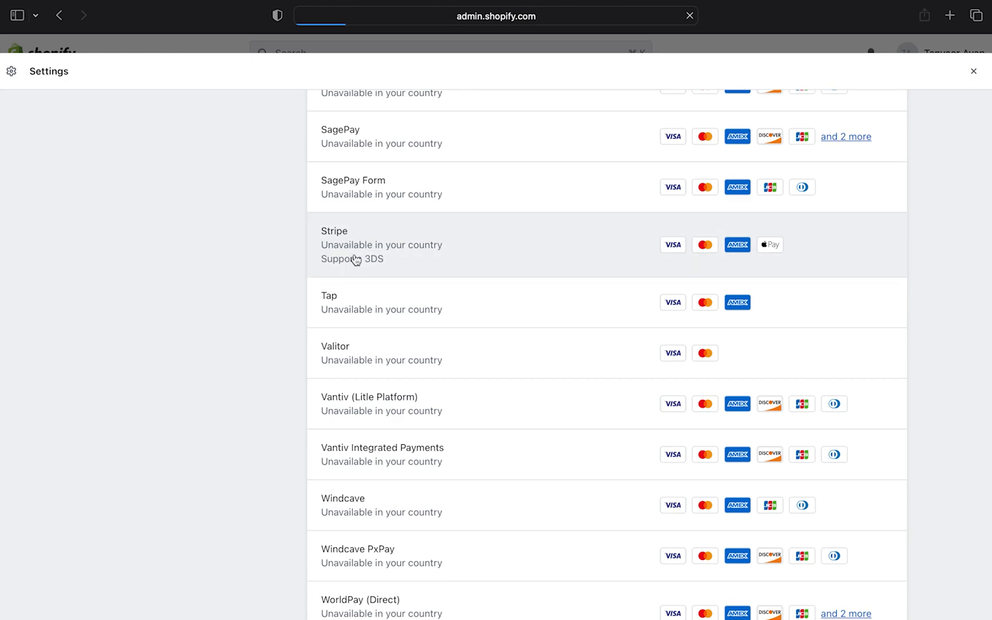
Pick Stripe as provider, landing on the Get started with Stripe email page
{"action": "left_click", "coordinate": [335, 231]}
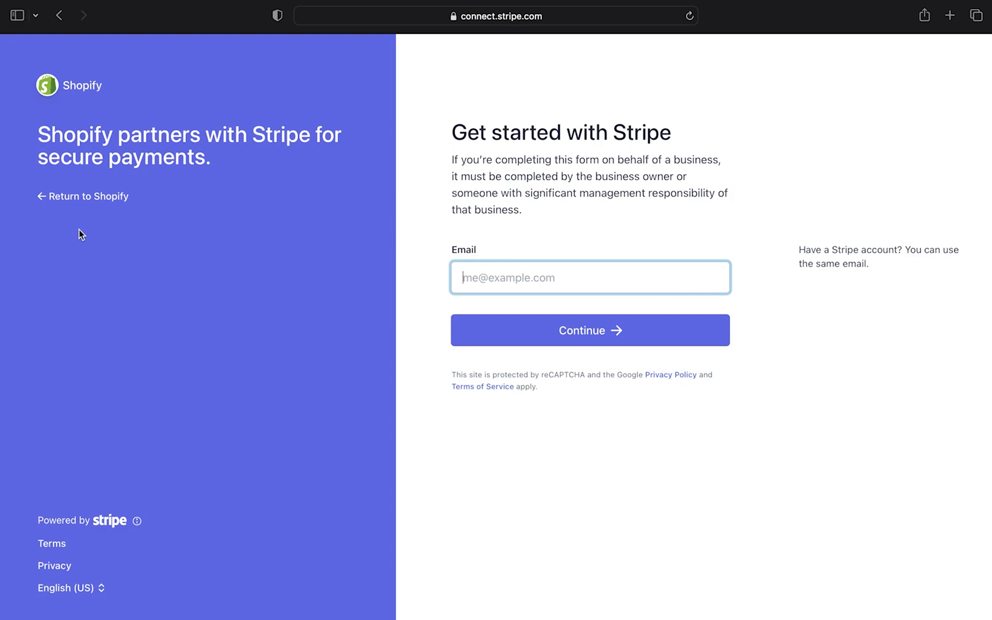
{"action": "mouse_move", "coordinate": [471, 310]}
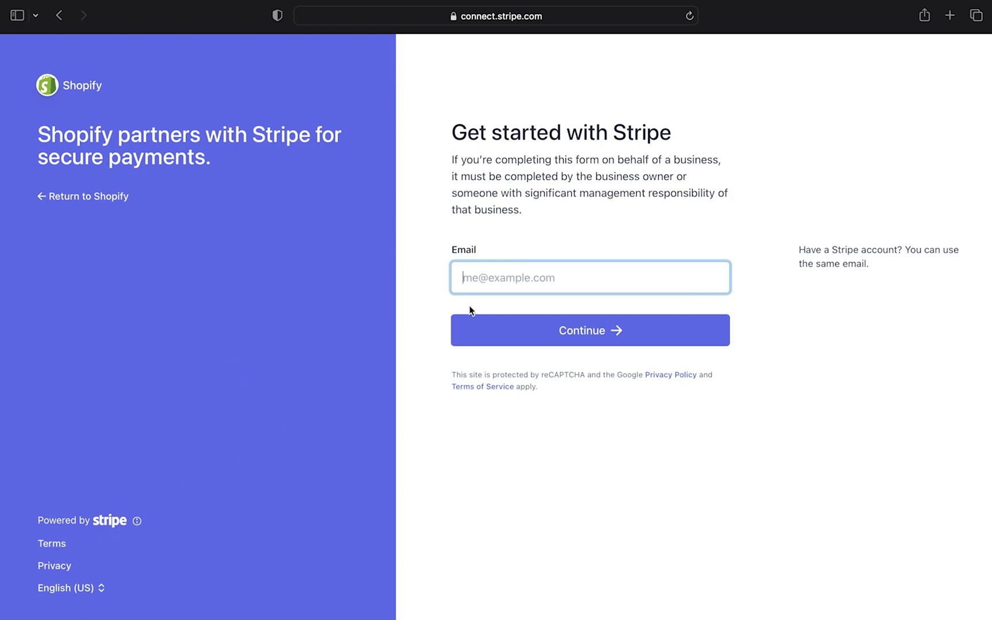
{"action": "mouse_move", "coordinate": [595, 335]}
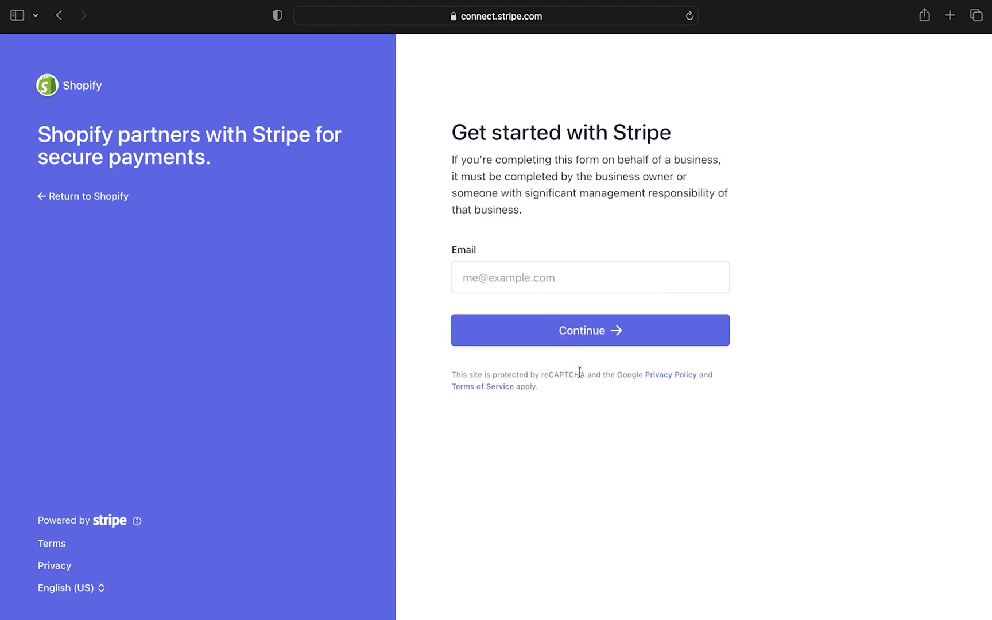
{"action": "mouse_move", "coordinate": [585, 417]}
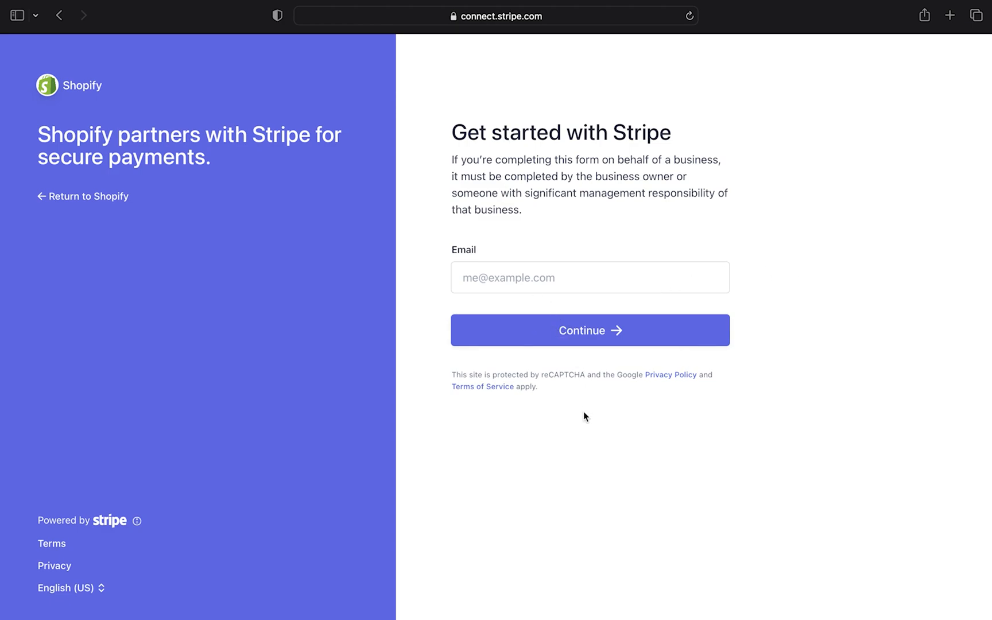
{"action": "mouse_move", "coordinate": [213, 120]}
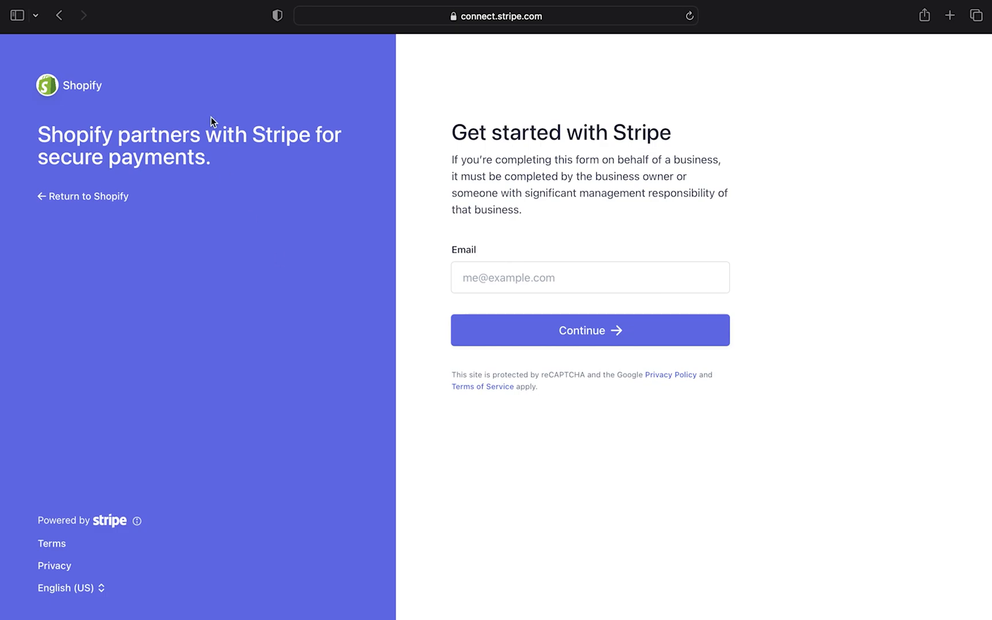